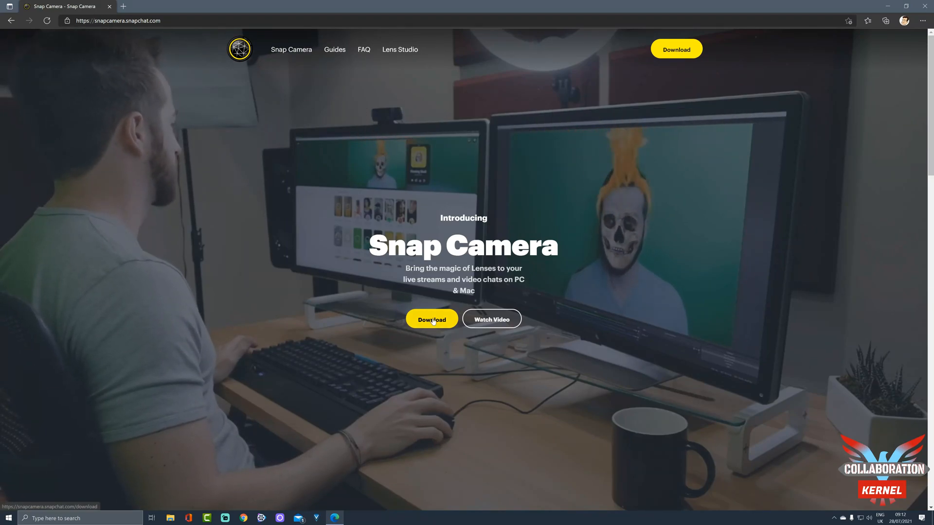
Reach the Snap Camera download page and view its system requirements and license agreement.
left_click(432, 319)
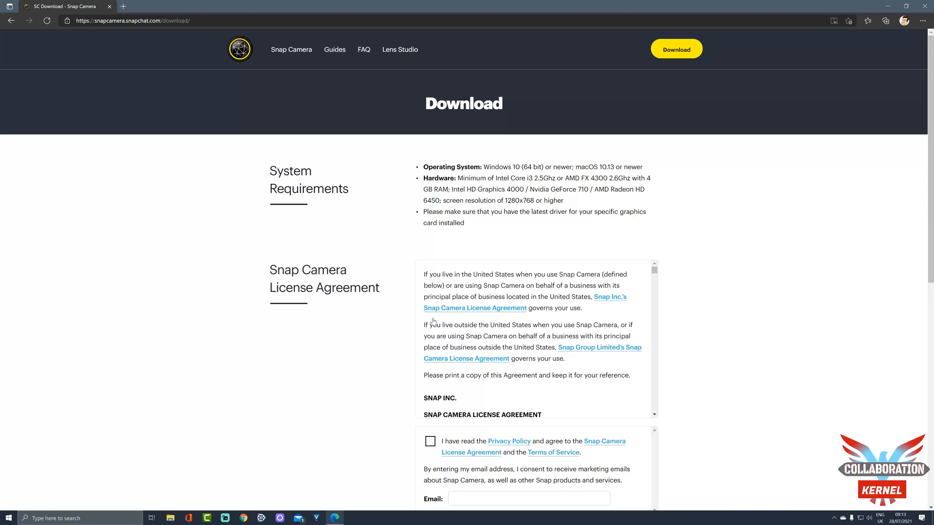
mouse_move(685, 289)
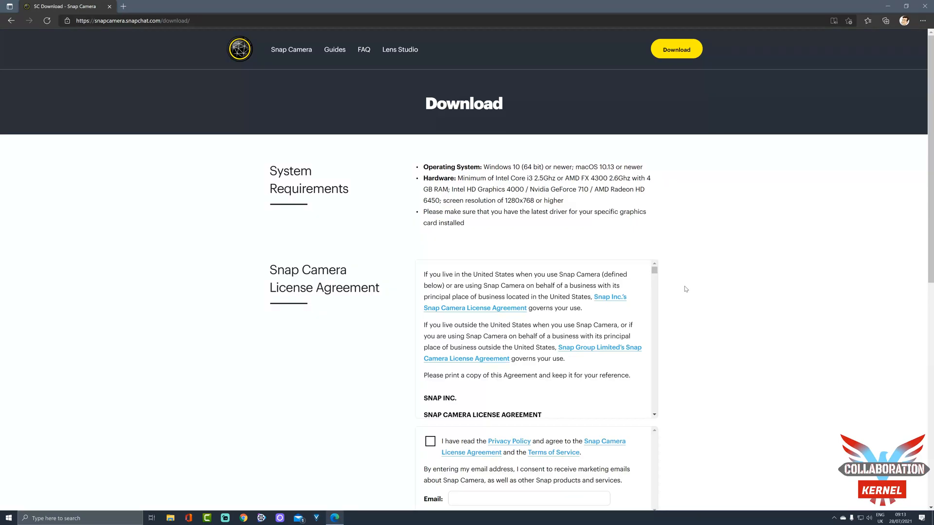
mouse_move(529, 174)
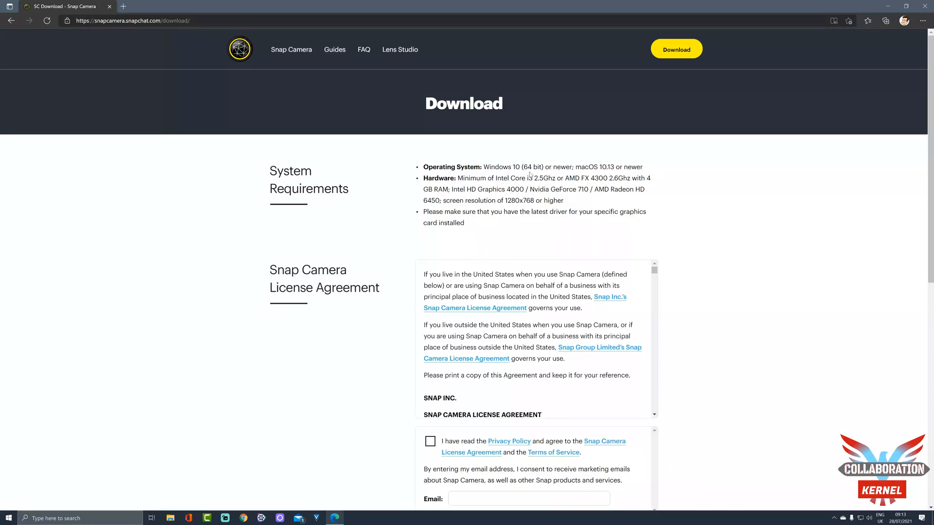
mouse_move(611, 175)
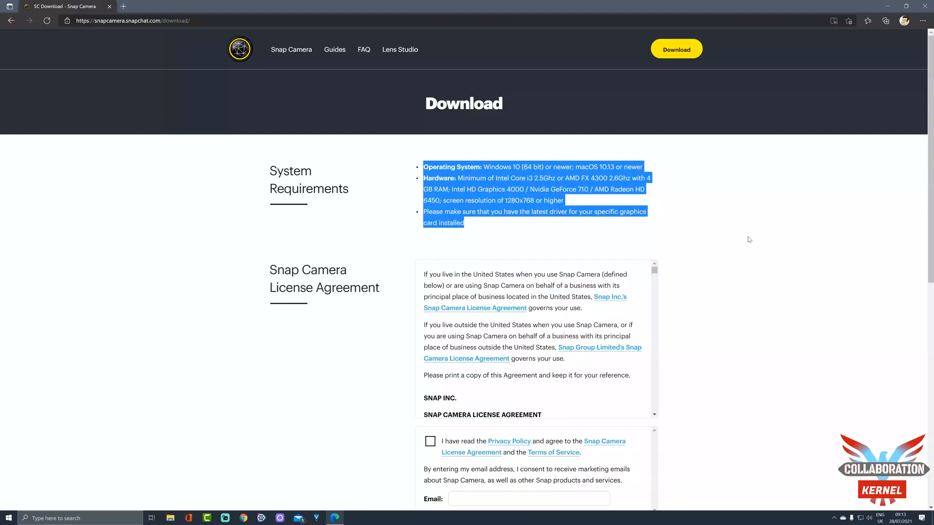
left_click(748, 239)
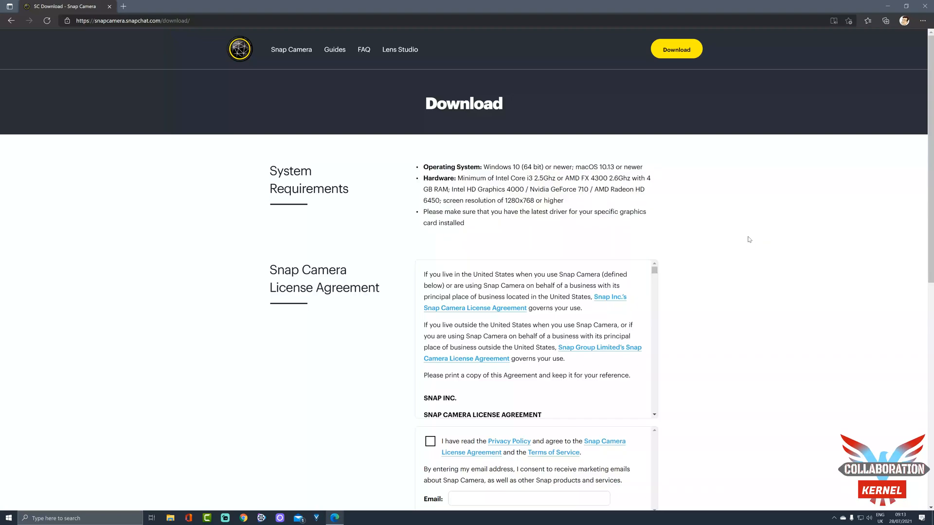
scroll("down", 3)
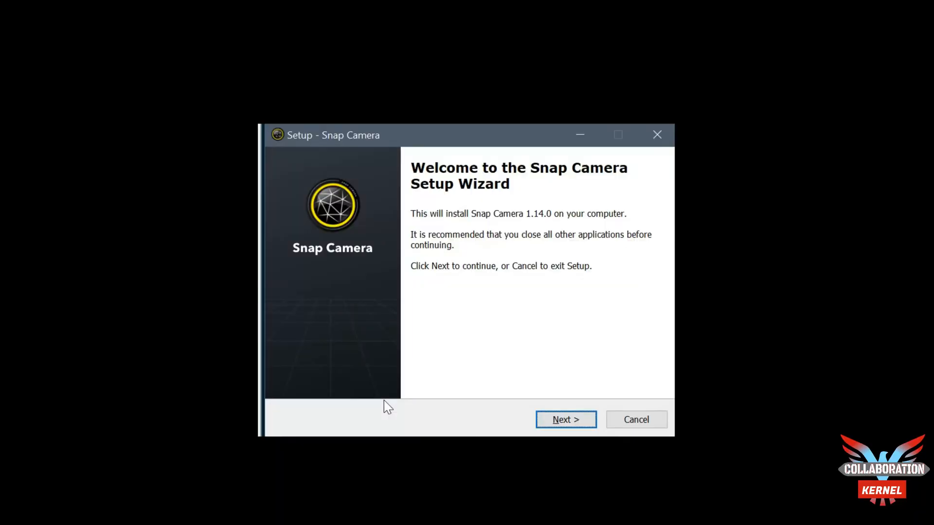
mouse_move(406, 409)
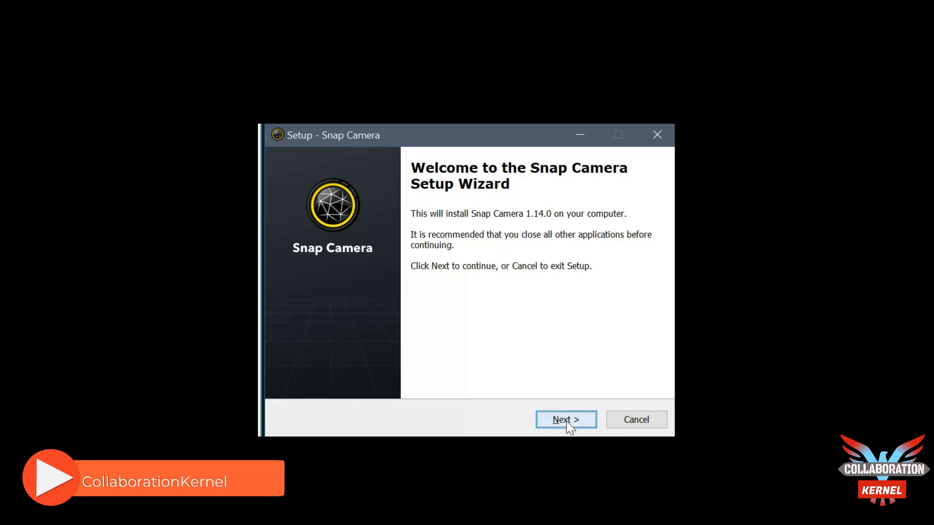
Install Snap Camera 1.14.0 with default folders and a desktop shortcut, launching it on finish.
left_click(564, 419)
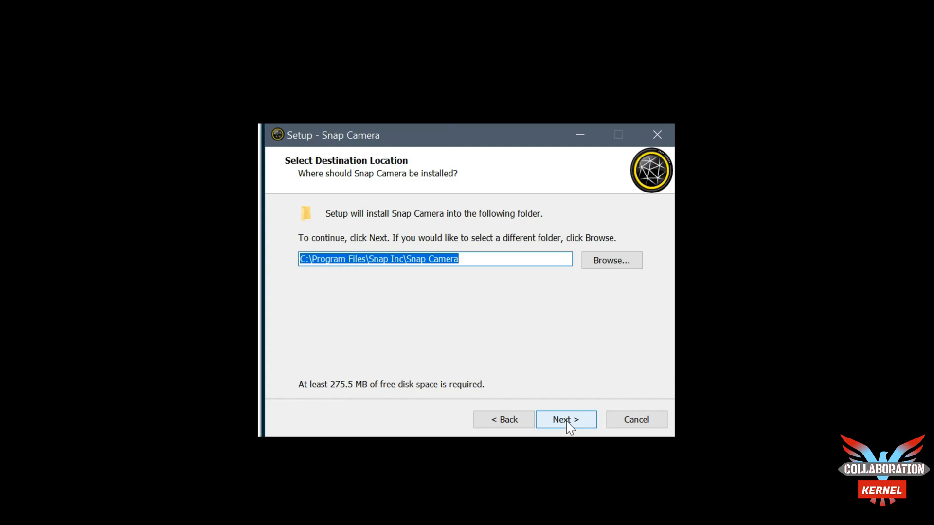
left_click(565, 419)
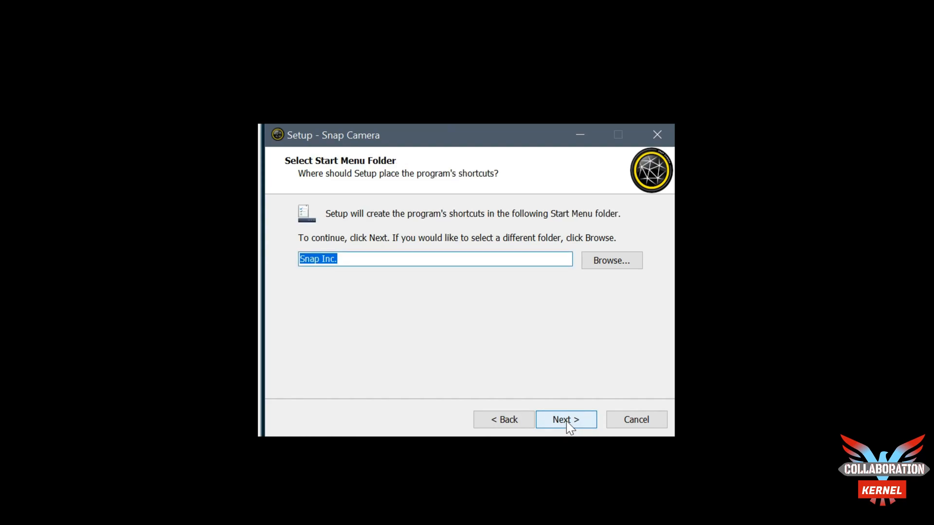
left_click(564, 419)
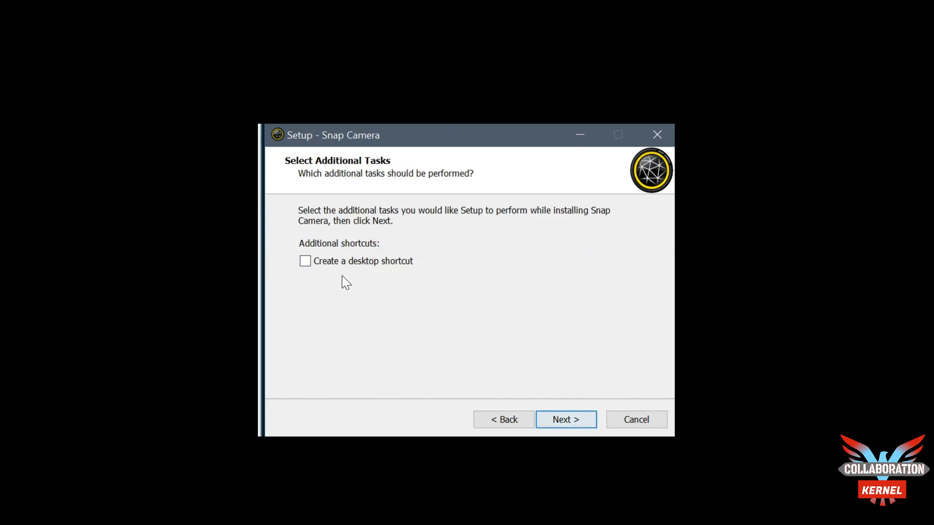
left_click(564, 419)
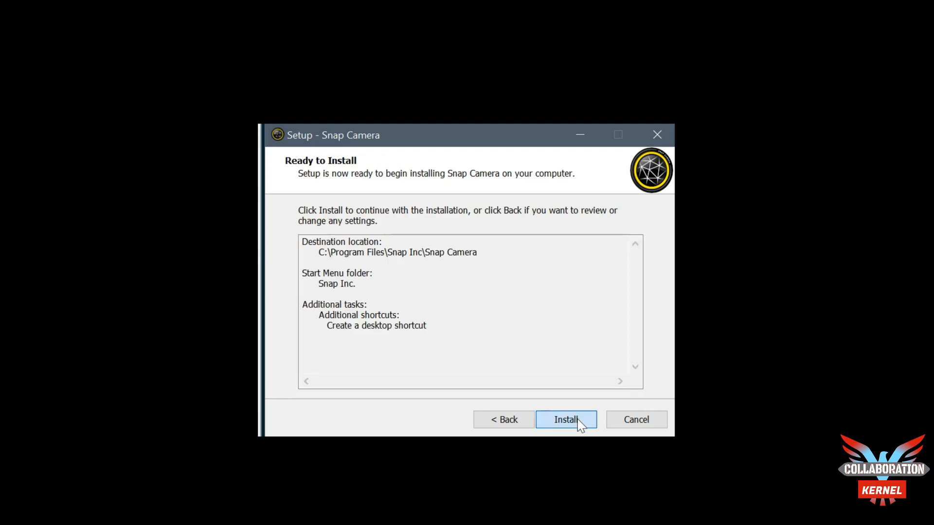
left_click(565, 420)
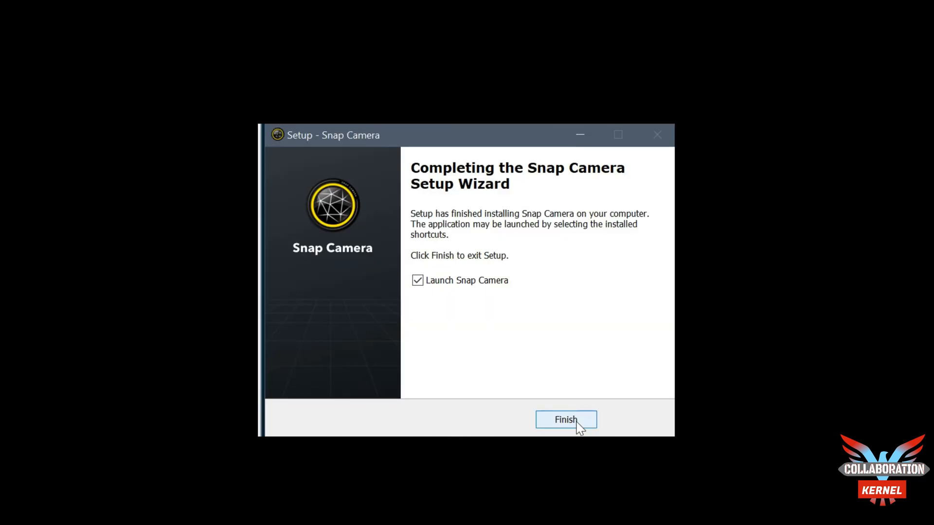
left_click(566, 419)
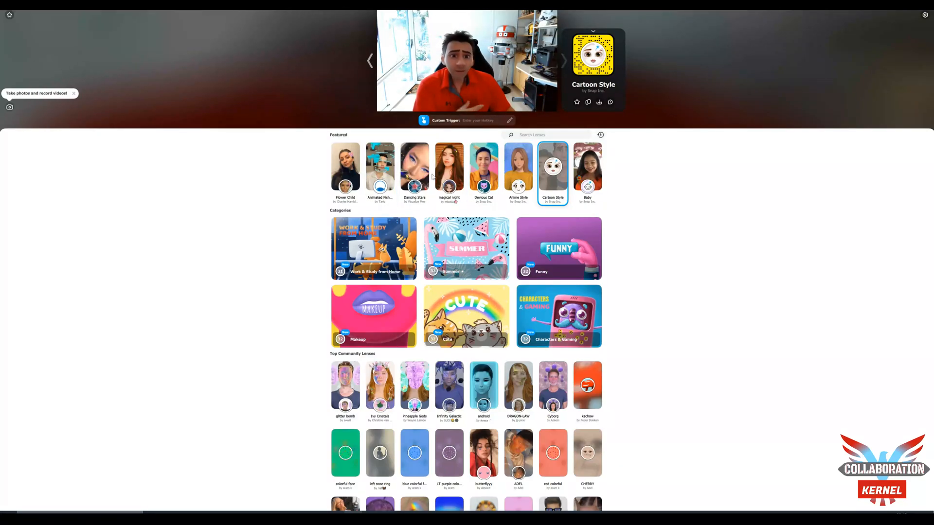
Apply the Devious Cat lens from the Featured row and browse the lens list.
left_click(483, 165)
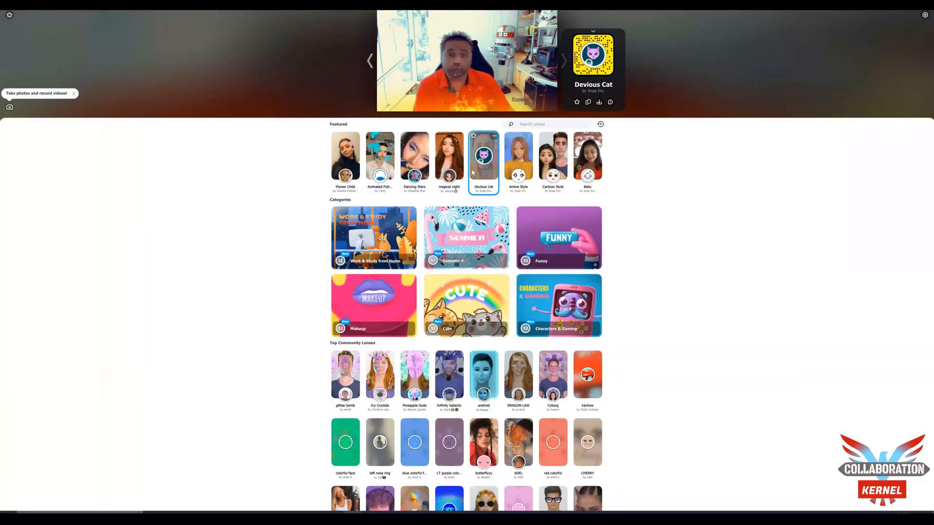
left_click(484, 156)
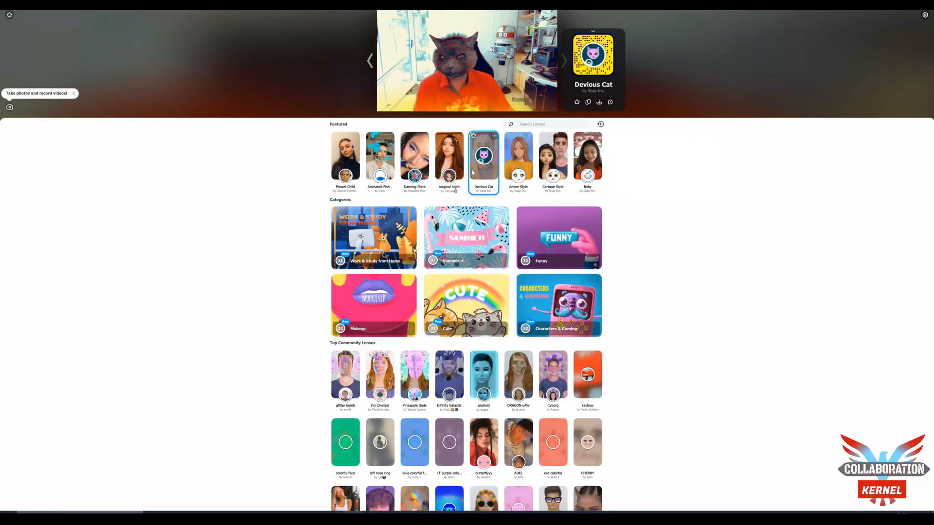
scroll("down", 3)
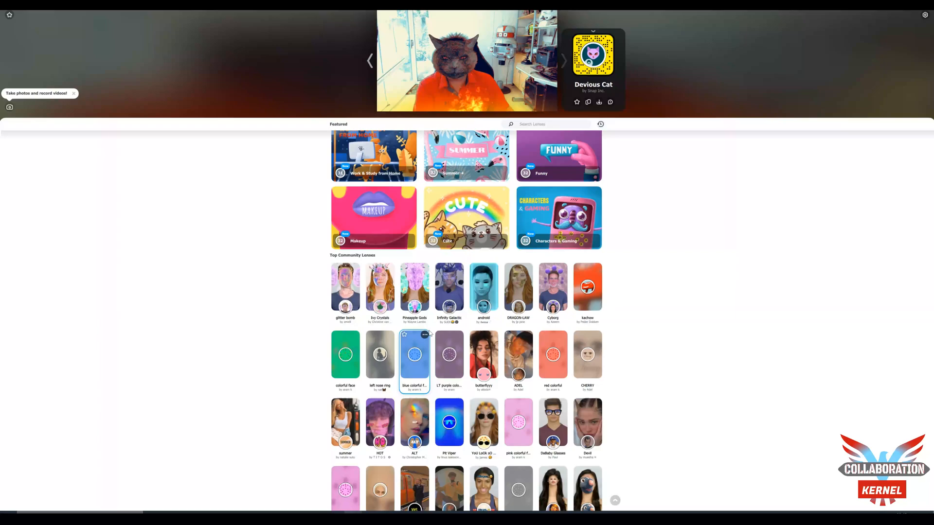
scroll("up", 3)
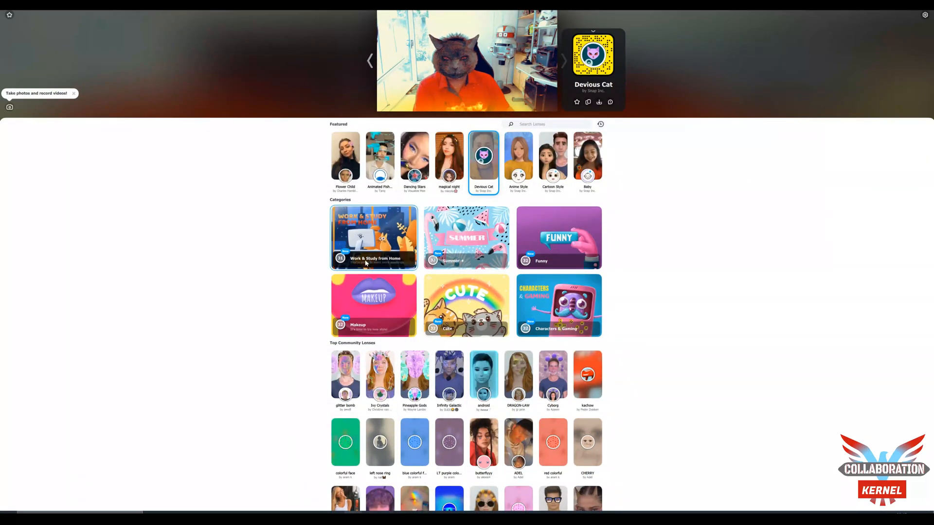
Try Math Meme, Tie On Head and busy studying in Work & Study from Home, keep Cat On Head, and begin a lens search.
left_click(374, 237)
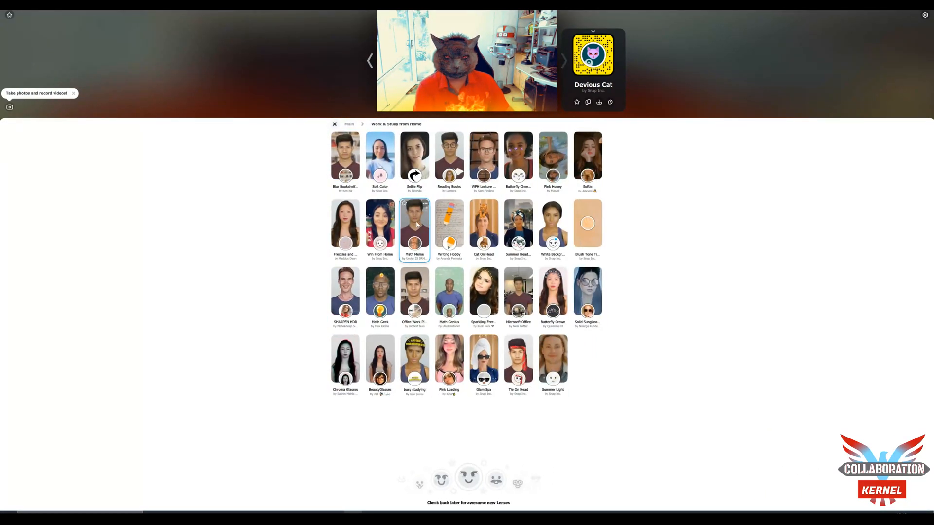
left_click(414, 225)
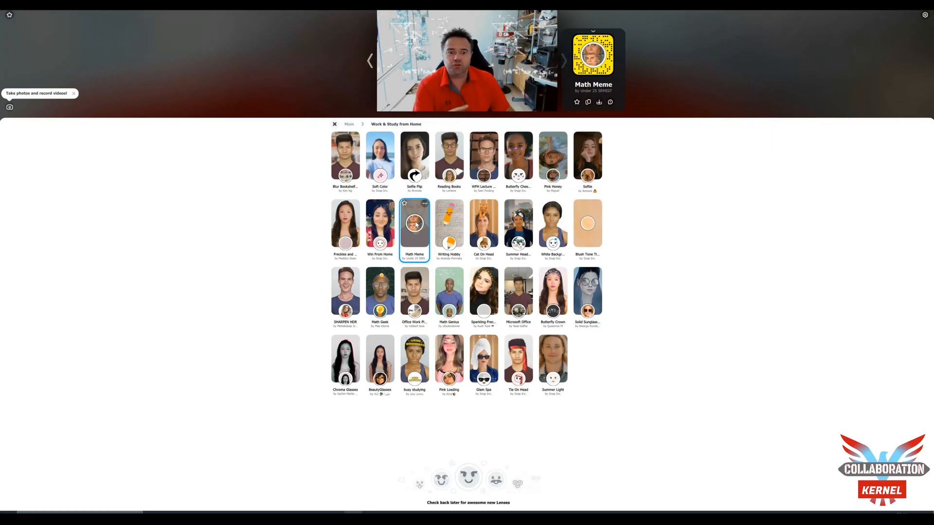
left_click(518, 358)
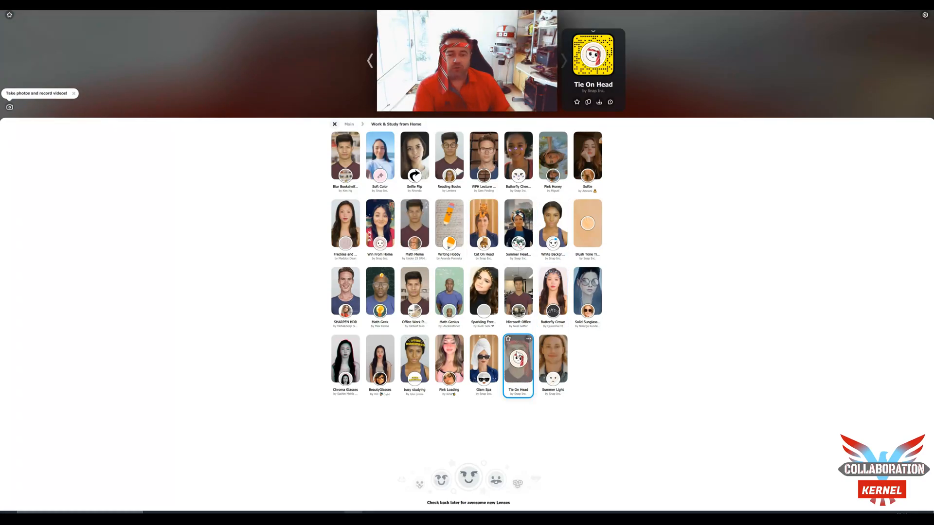
left_click(414, 358)
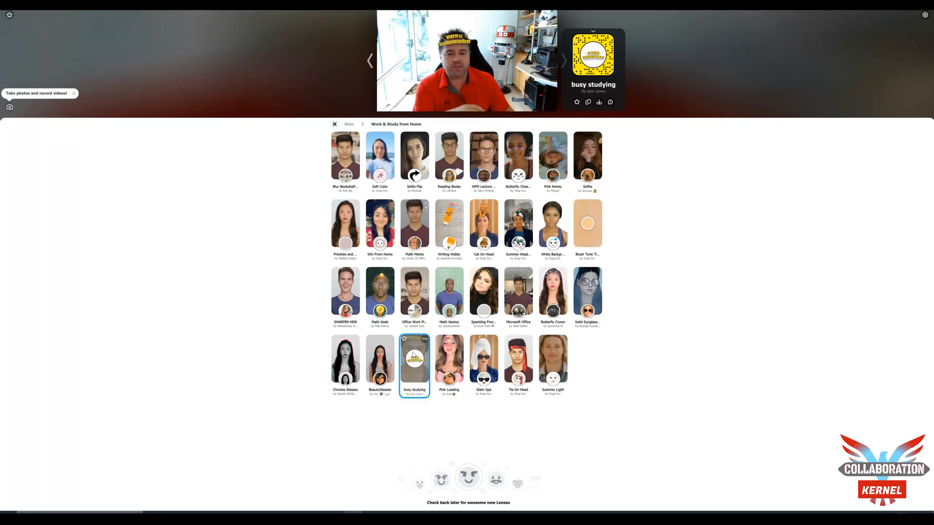
left_click(483, 225)
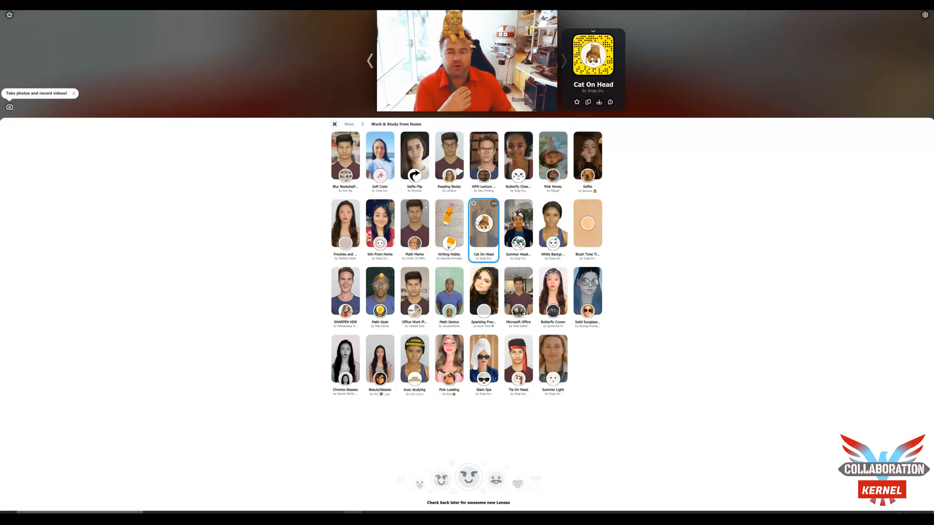
left_click(349, 124)
type("toilet paper")
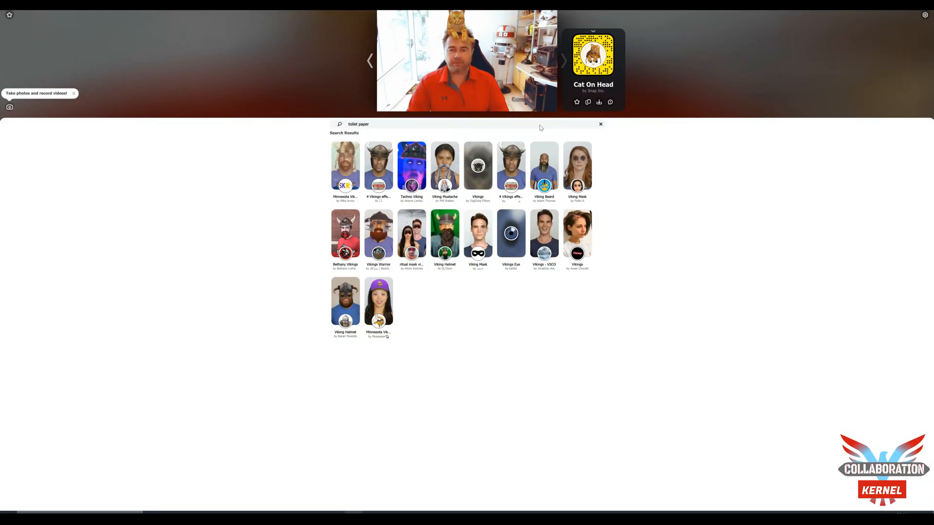
Apply the Toilet Paper Craze lens from the toilet paper results, clear the search and go to settings.
key("Return")
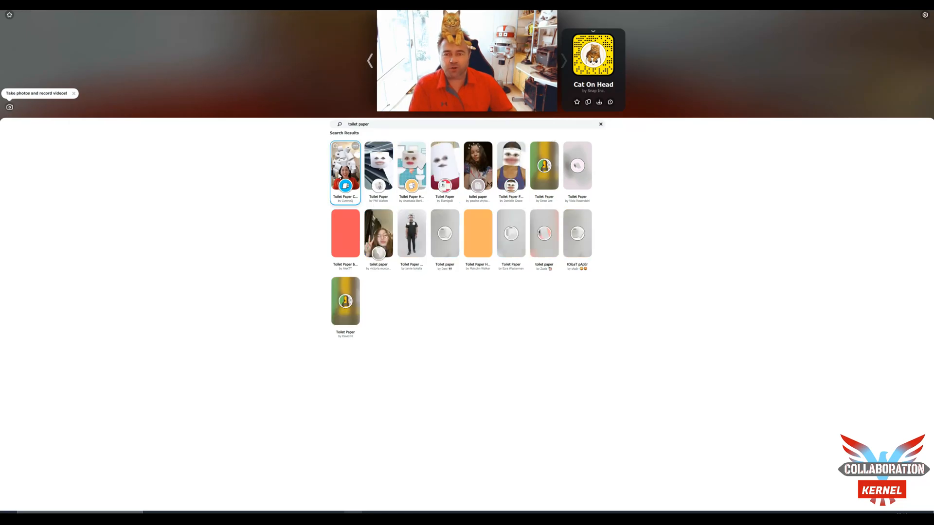
left_click(346, 166)
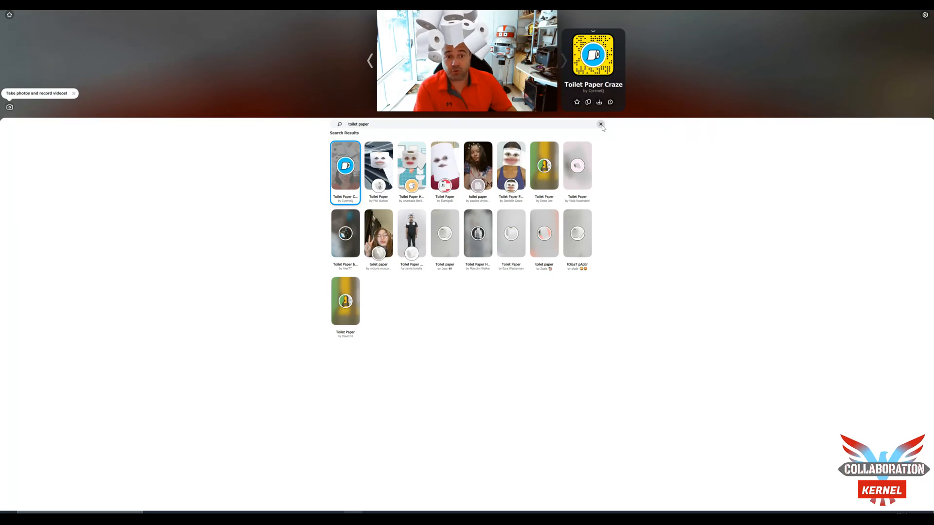
left_click(601, 124)
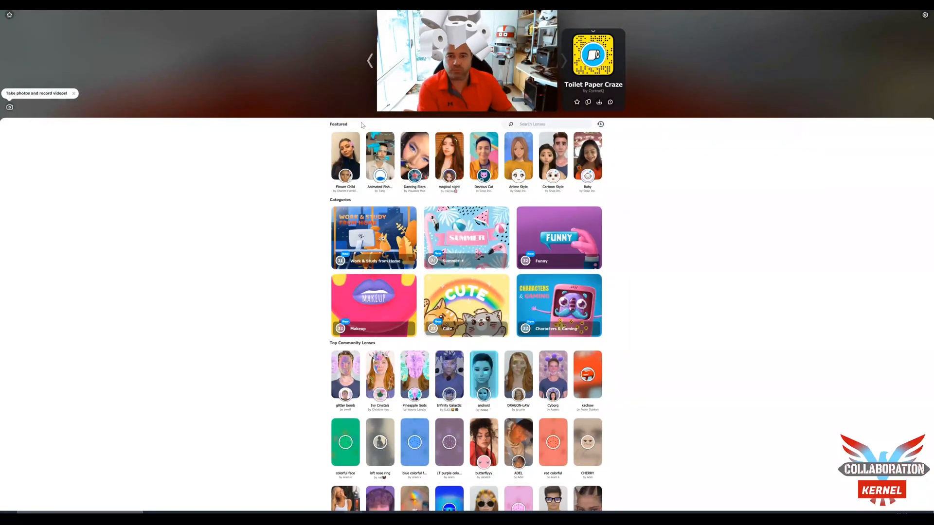
mouse_move(892, 37)
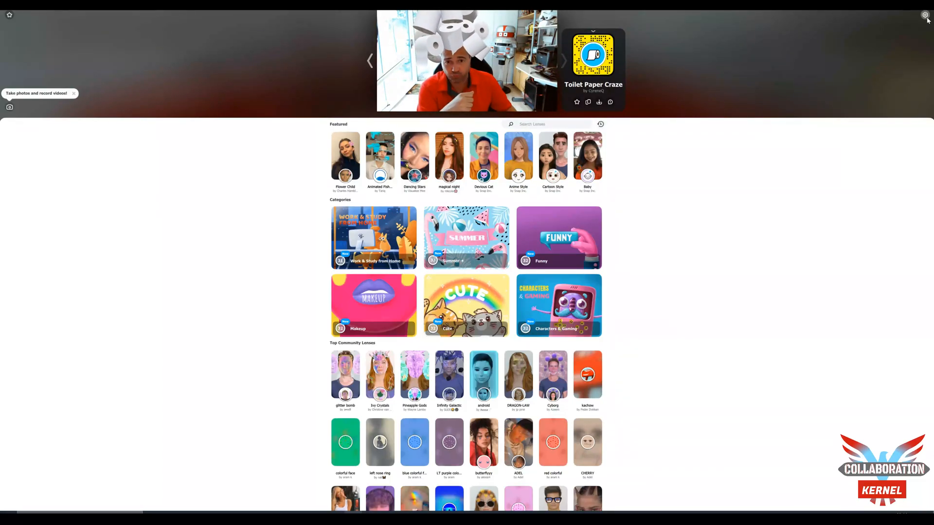
left_click(925, 15)
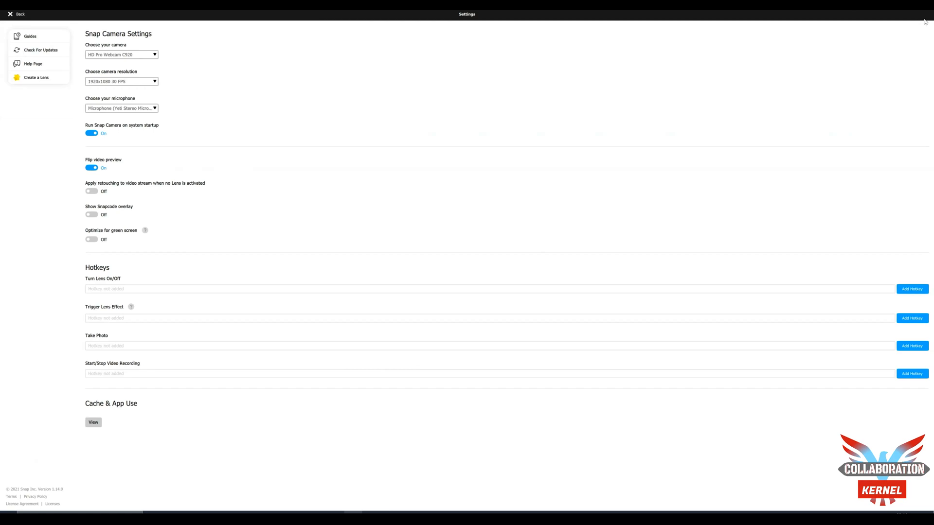
mouse_move(156, 45)
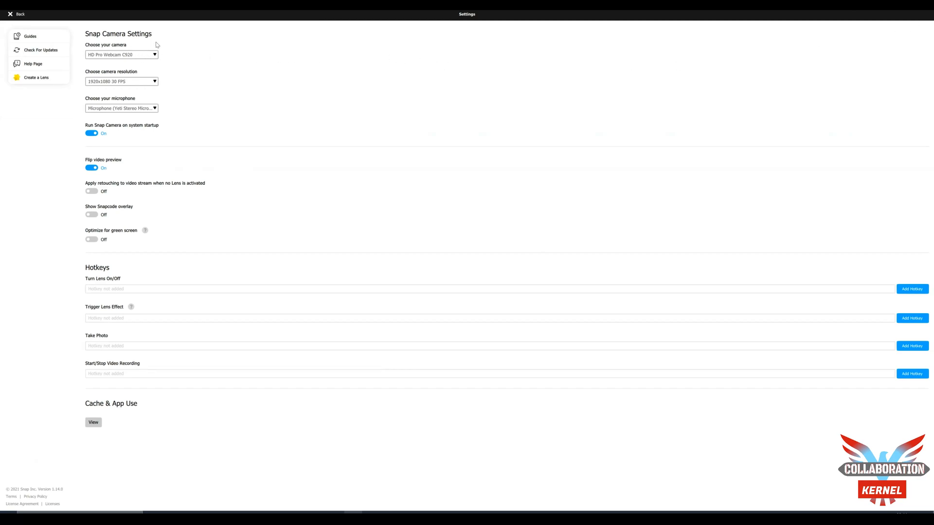
mouse_move(157, 64)
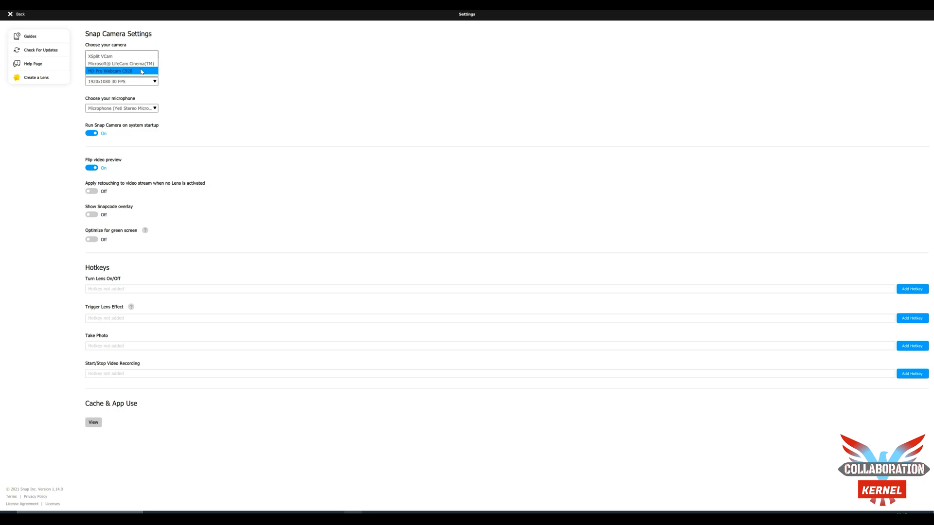
Use HD Pro Webcam C920 at 1920x1080 30 FPS and return to the lens gallery.
left_click(121, 71)
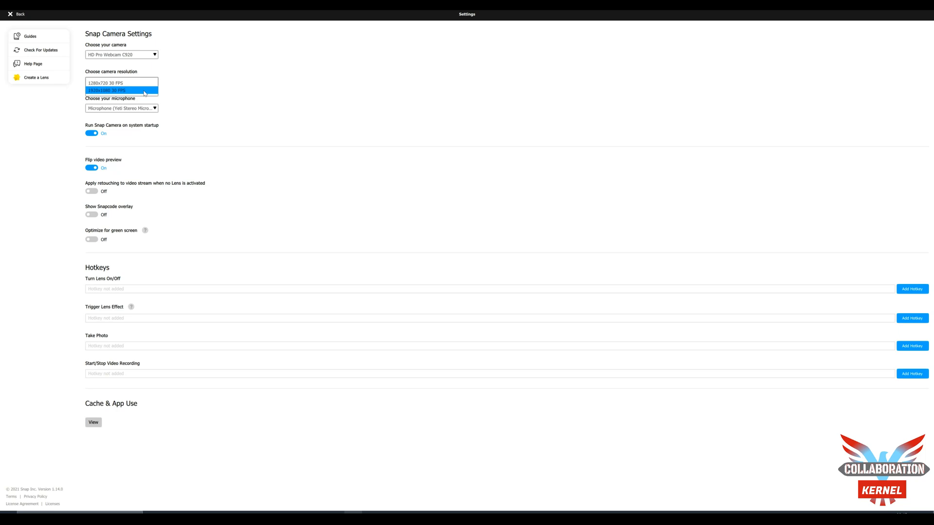
left_click(106, 90)
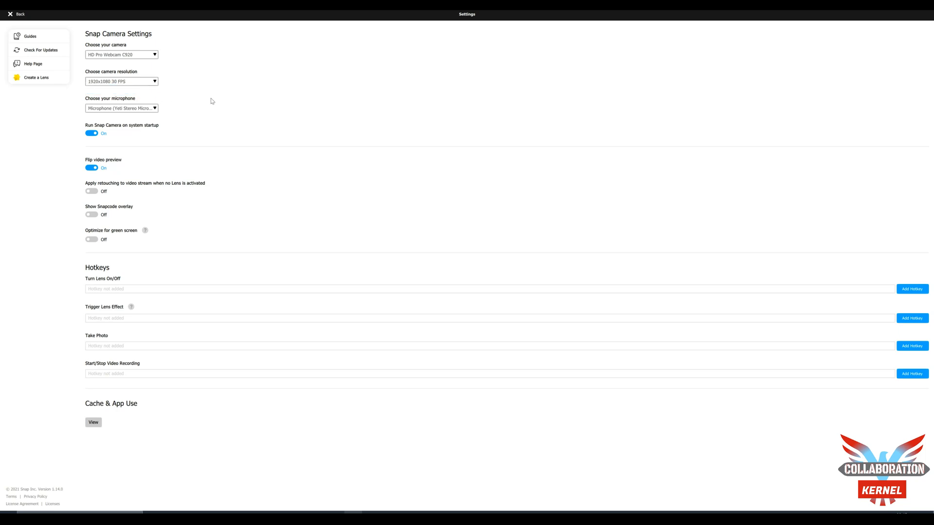
mouse_move(243, 286)
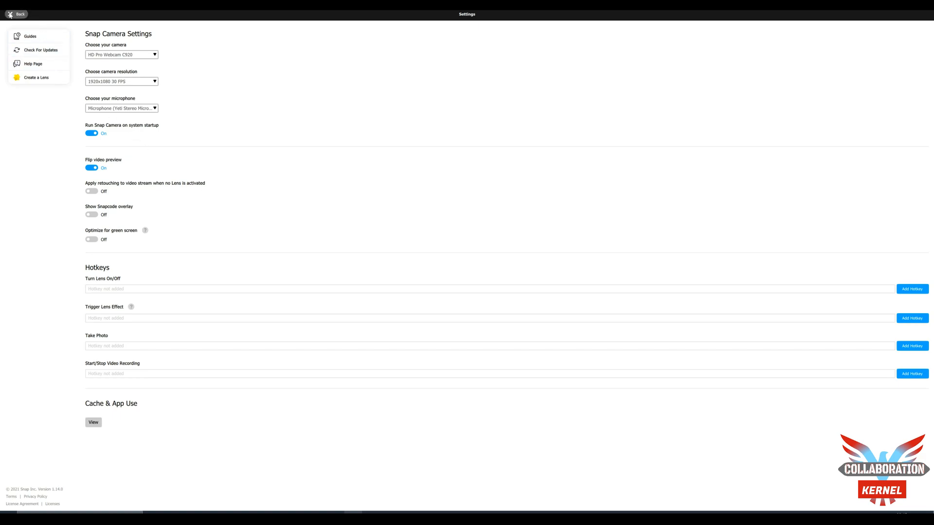
left_click(16, 14)
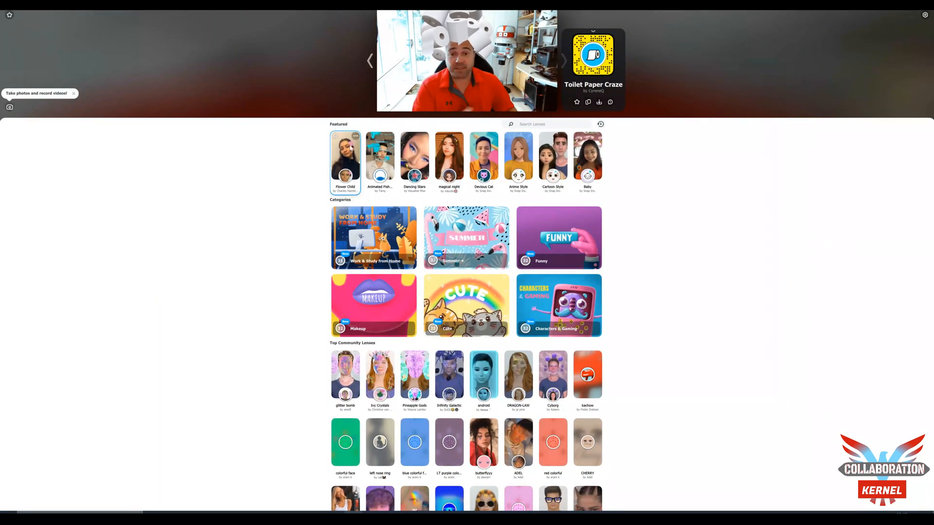
Try Cartoon Style, then apply the Anime Style lens to the webcam feed.
left_click(552, 157)
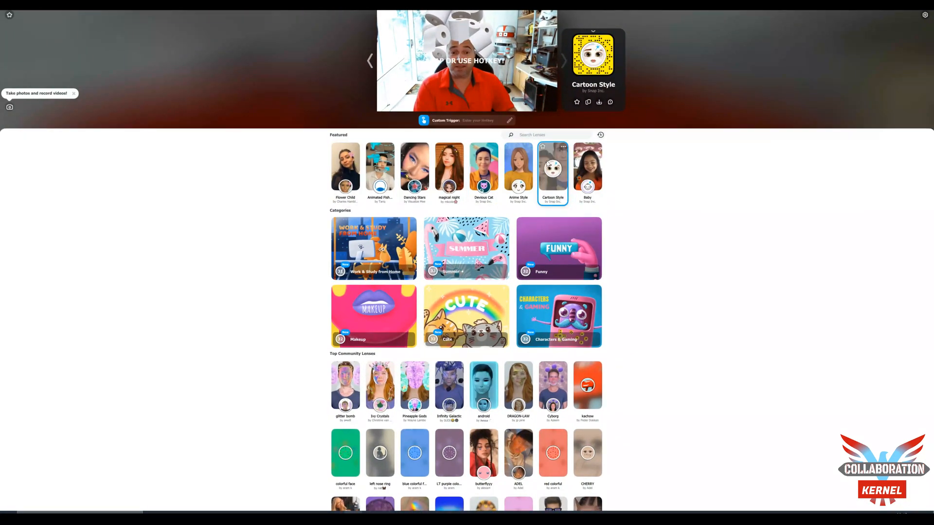
left_click(518, 156)
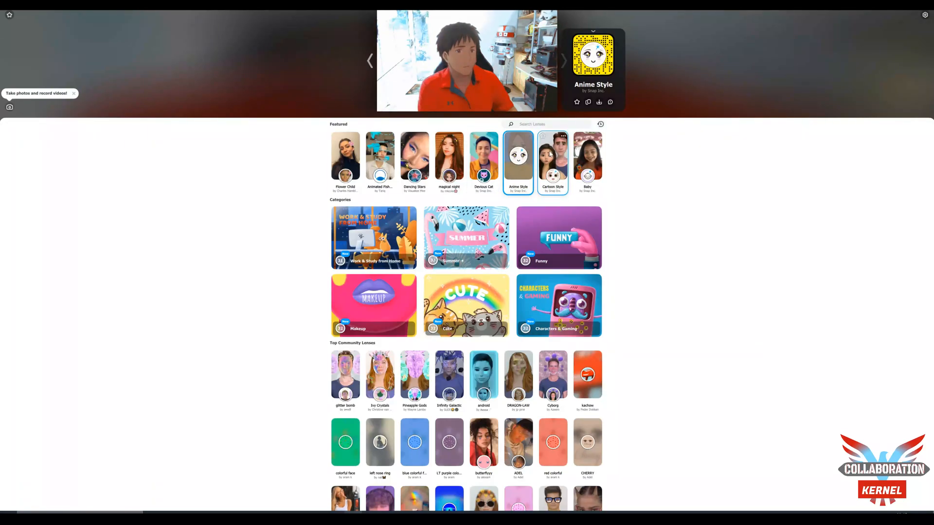
left_click(553, 157)
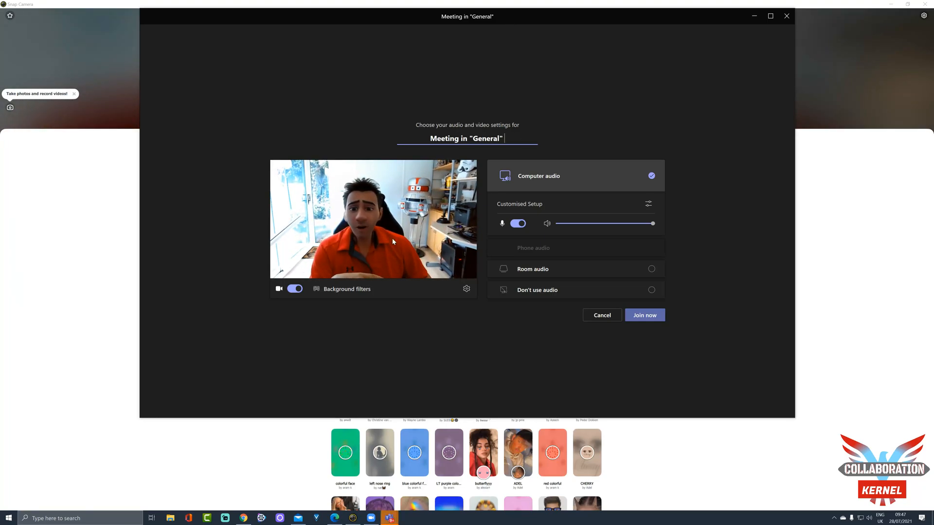
left_click(294, 289)
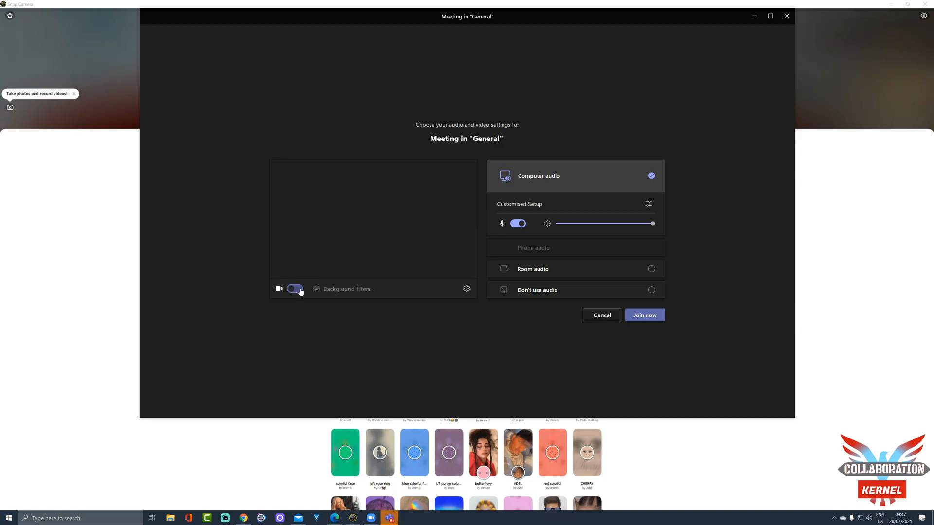
left_click(295, 289)
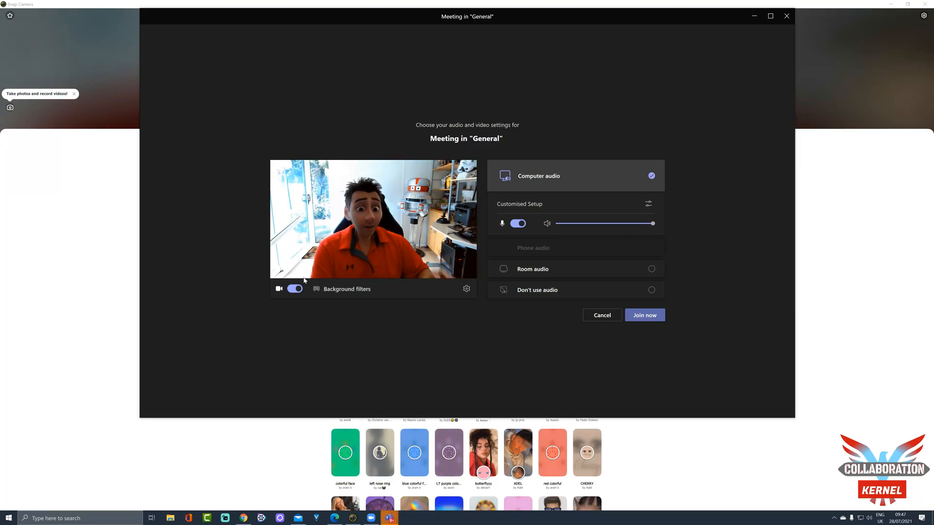
mouse_move(466, 289)
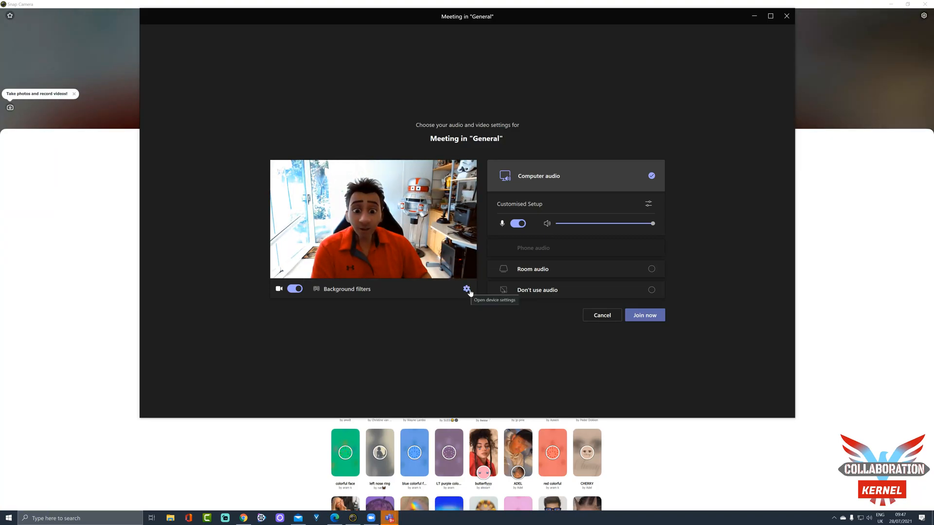
Choose HD Pro Webcam C920 as the Teams meeting camera in Device settings.
left_click(467, 289)
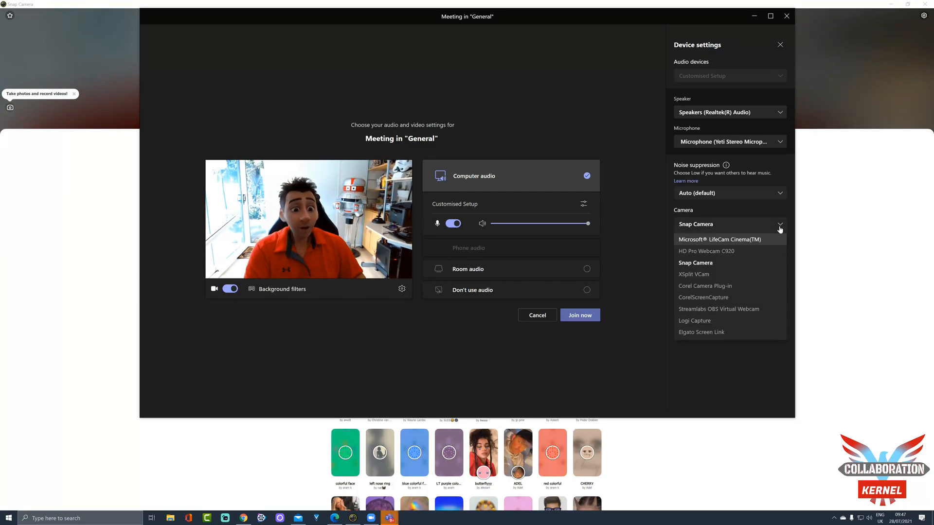
mouse_move(705, 251)
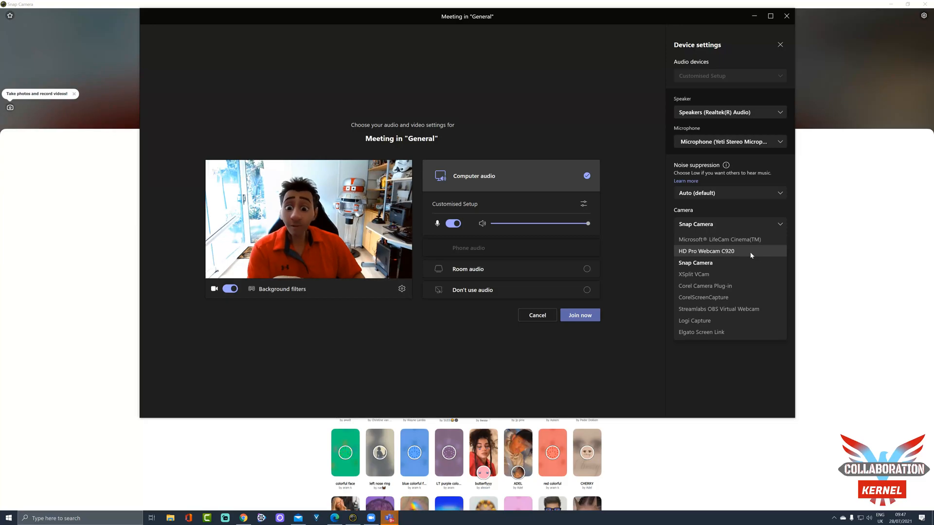
left_click(706, 251)
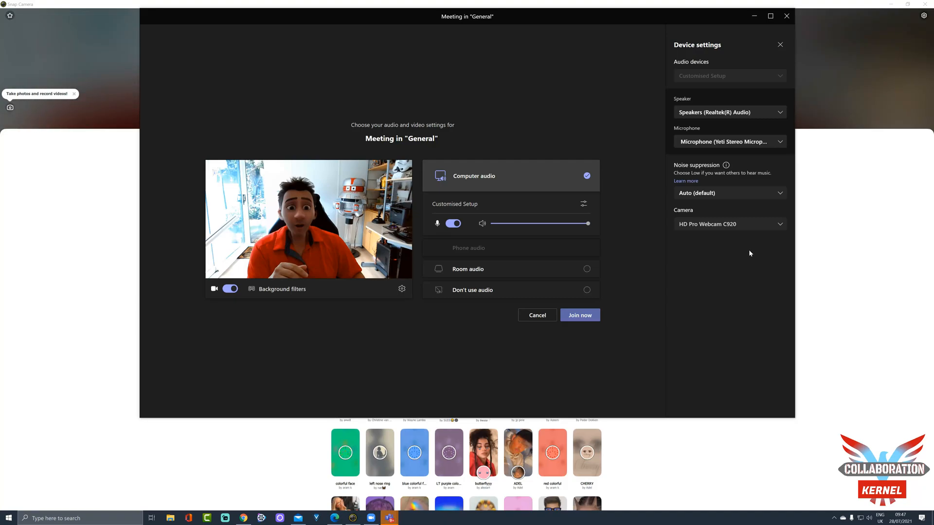
mouse_move(764, 231)
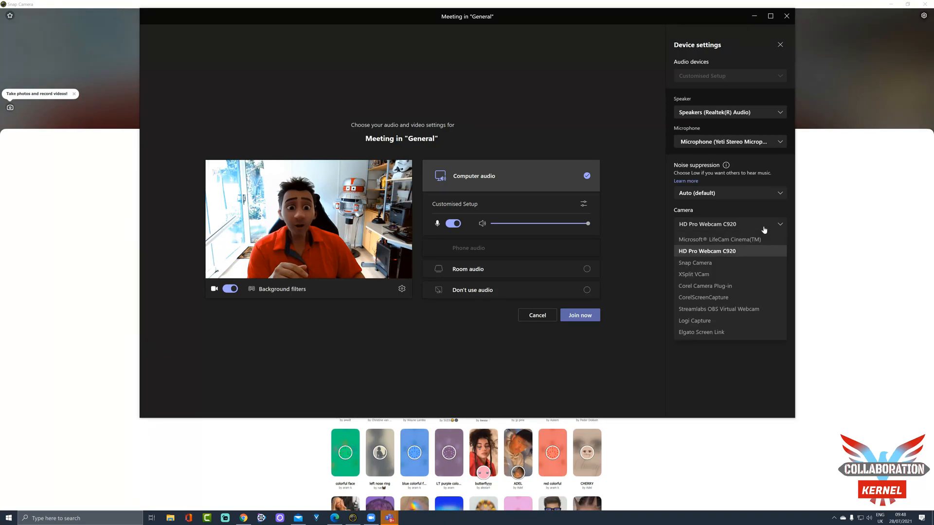
mouse_move(695, 263)
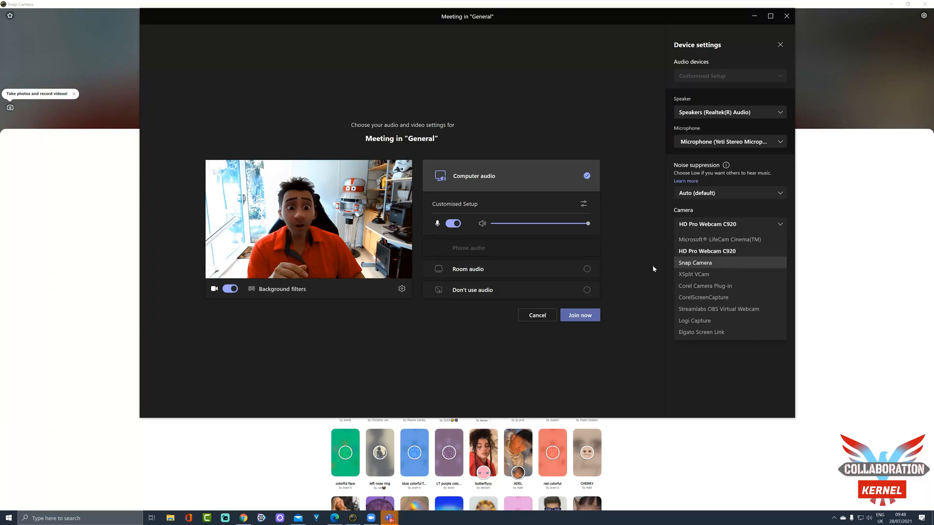
left_click(229, 289)
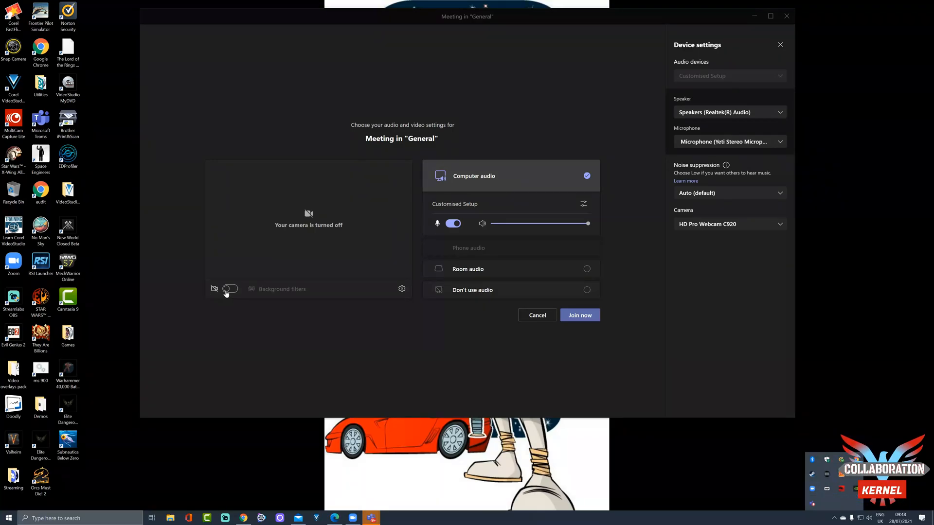
Turn the Teams meeting camera back on, reopen Device settings and start searching for Snap Camera.
left_click(780, 45)
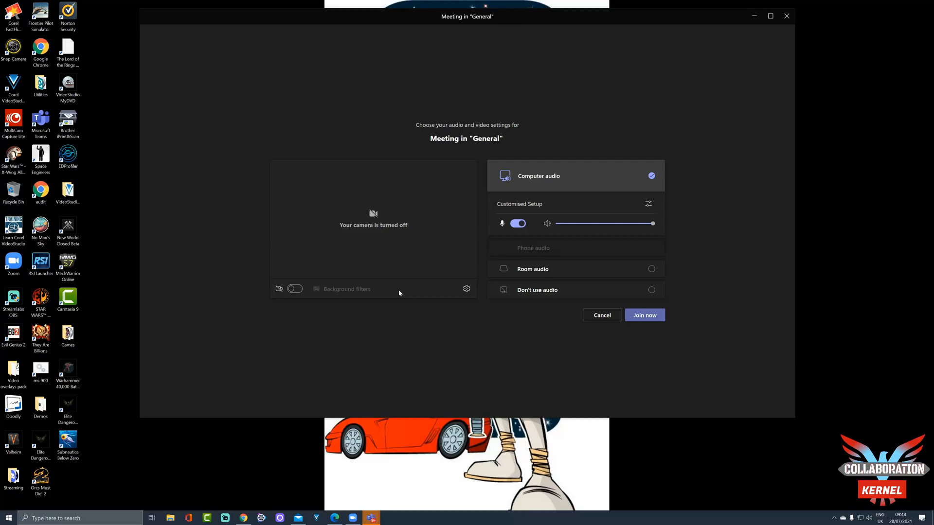
left_click(467, 289)
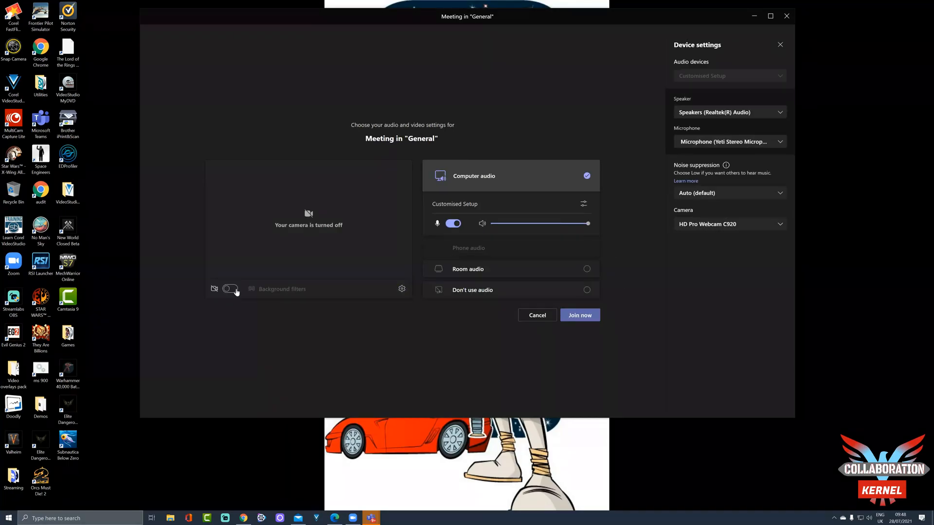
left_click(230, 289)
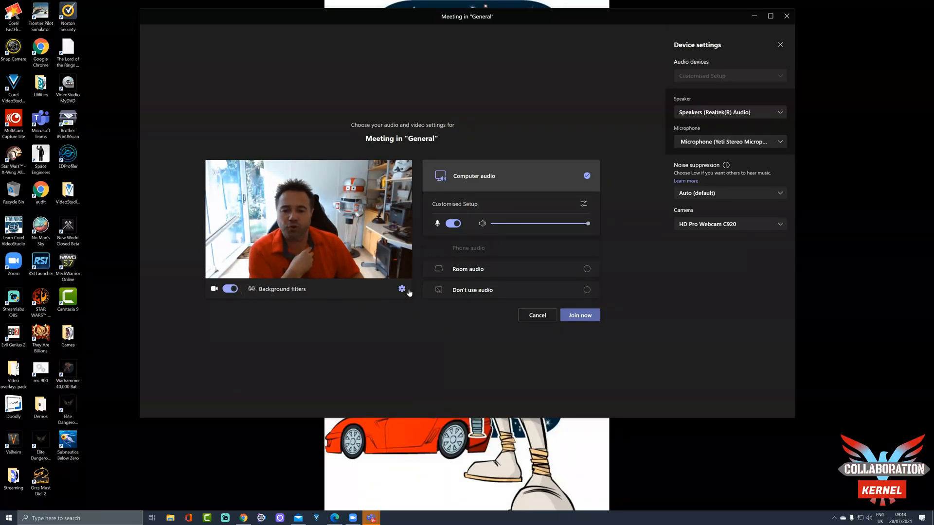
left_click(779, 44)
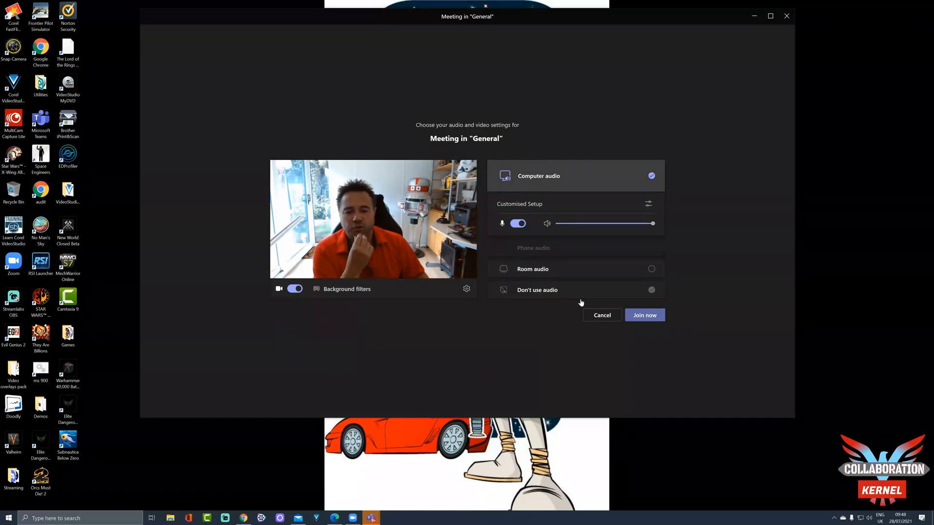
left_click(467, 288)
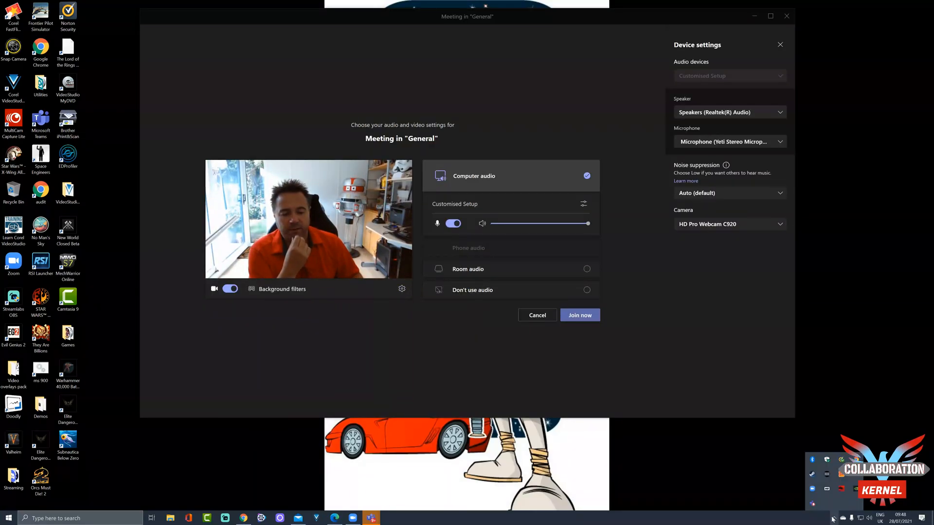
type("san")
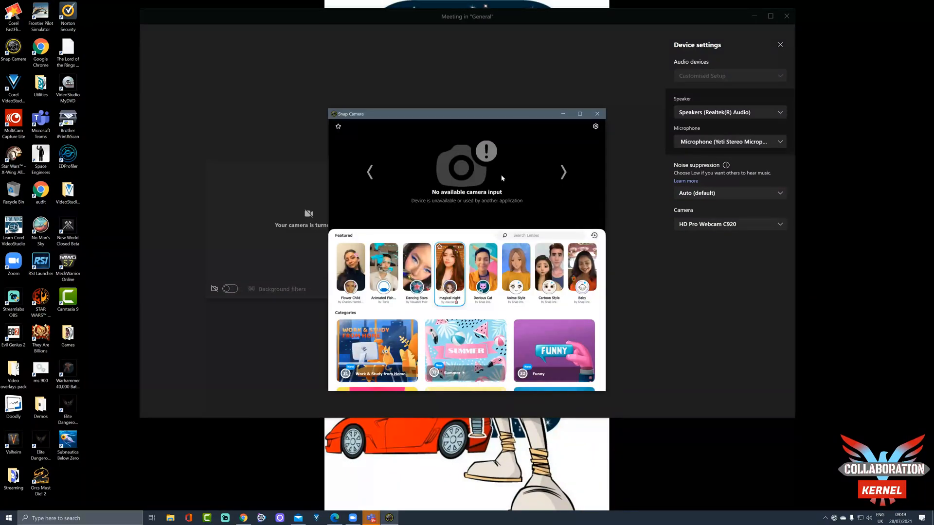
Go to Snap Camera's settings to list the available cameras after the no-input warning.
left_click(579, 114)
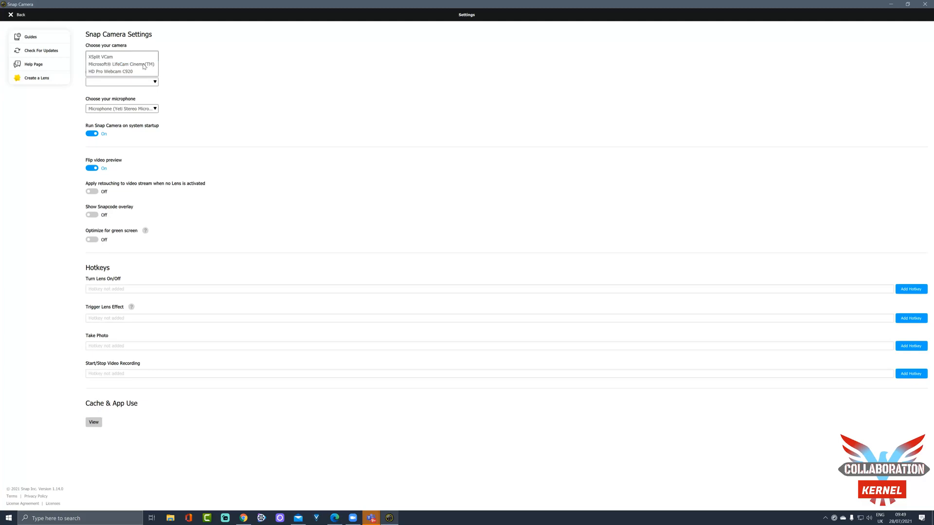
Select HD Pro Webcam C920 at 1920x1080 30 FPS and go back to the lens gallery.
left_click(122, 65)
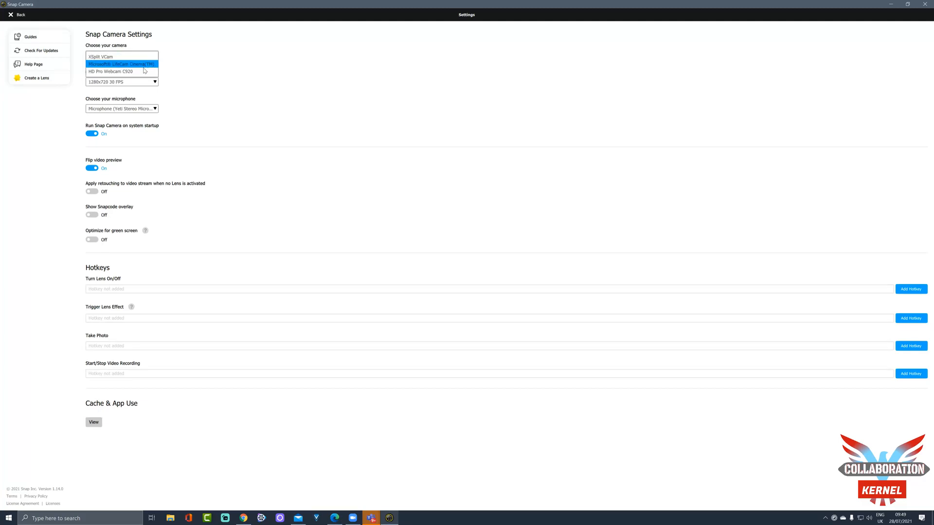
left_click(110, 72)
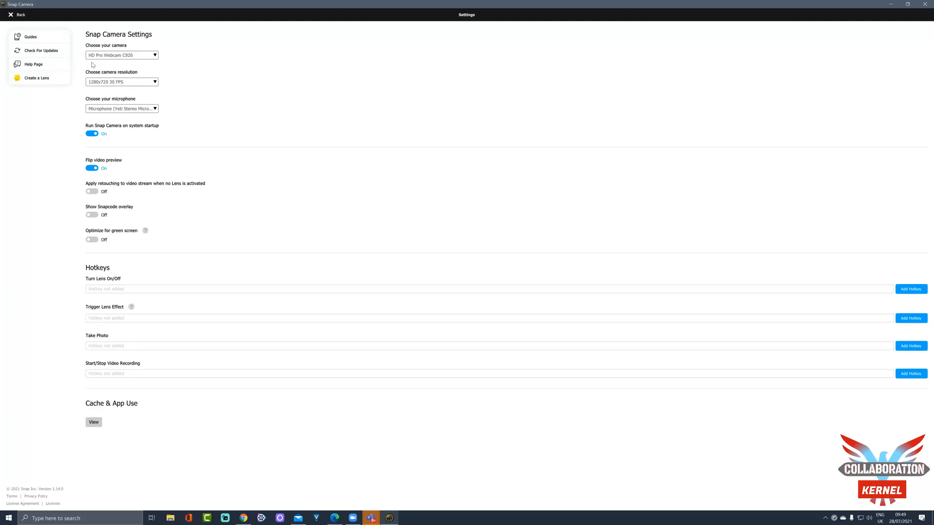
mouse_move(144, 62)
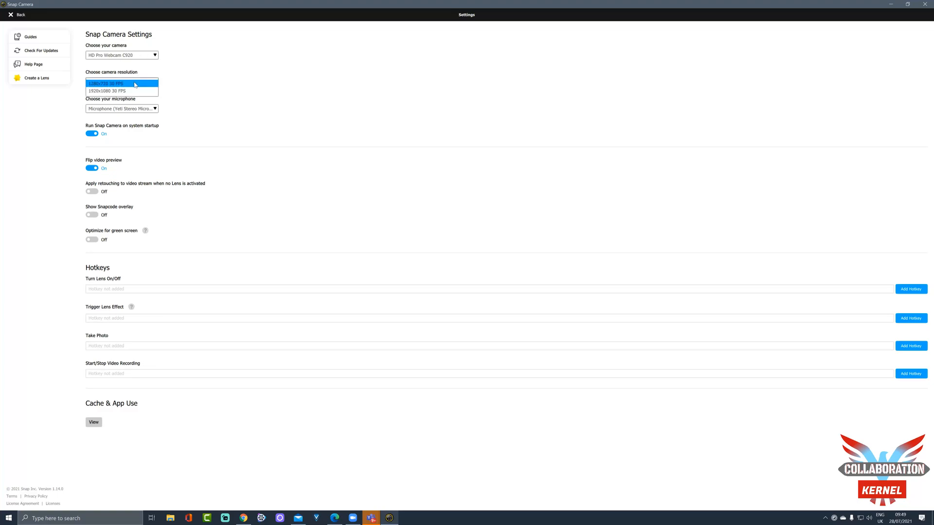
left_click(107, 90)
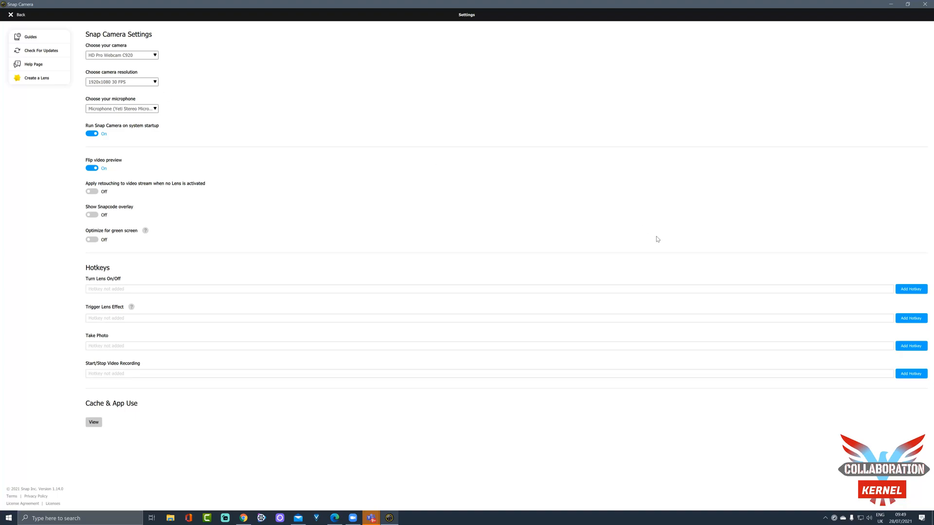
left_click(17, 15)
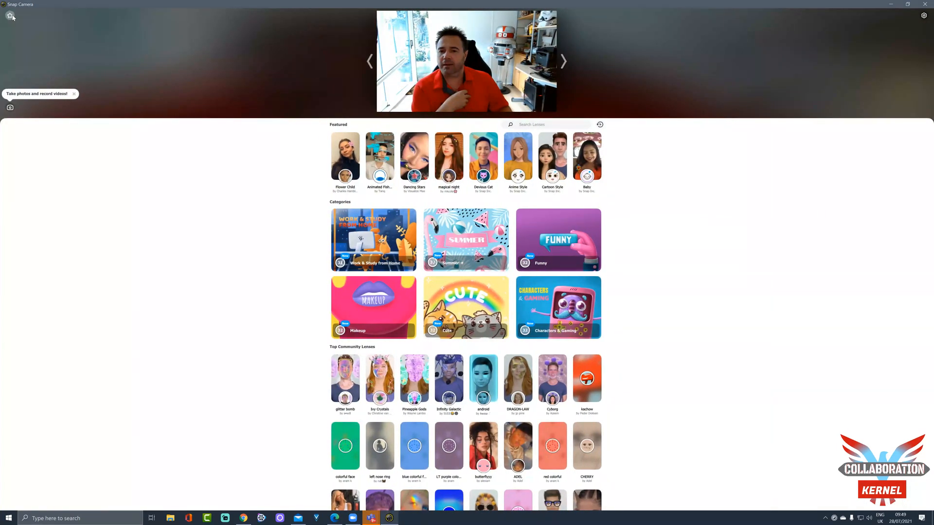
mouse_move(10, 16)
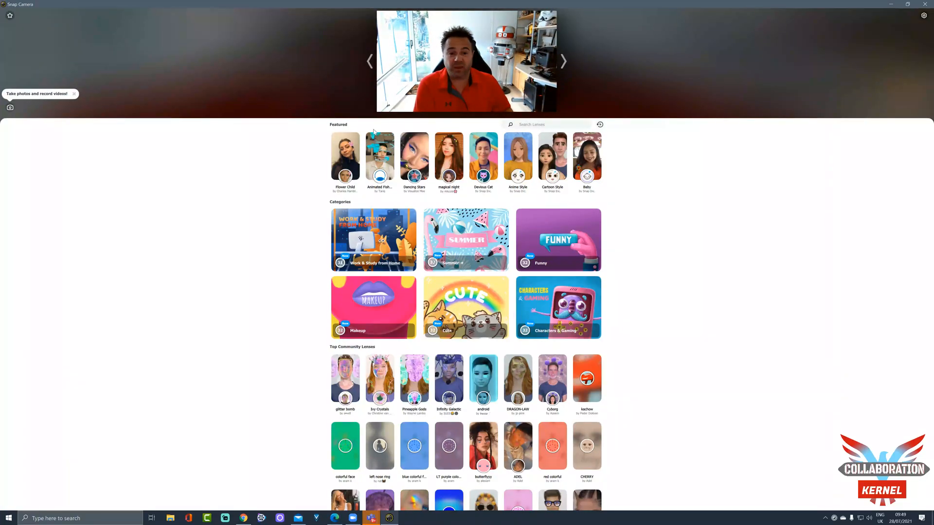
Apply the Anime Style lens from the Featured row to the live webcam preview.
left_click(517, 156)
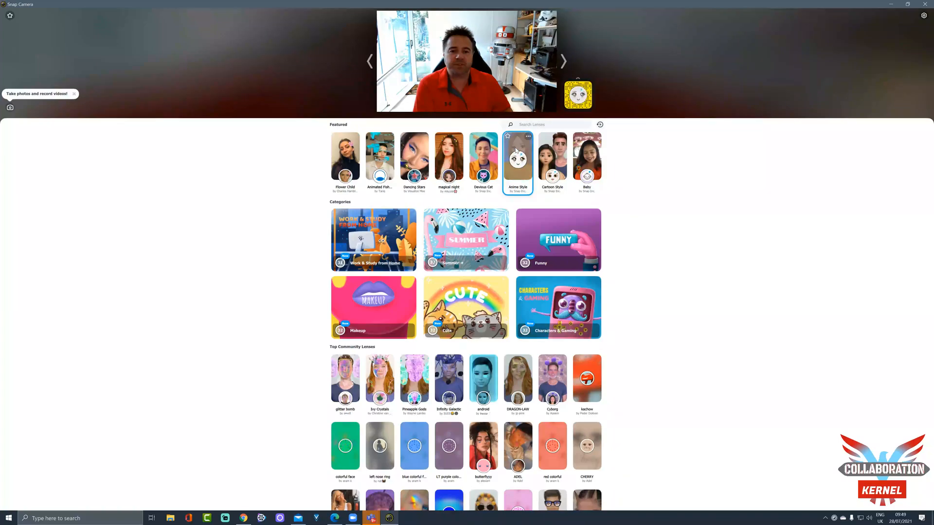
left_click(517, 156)
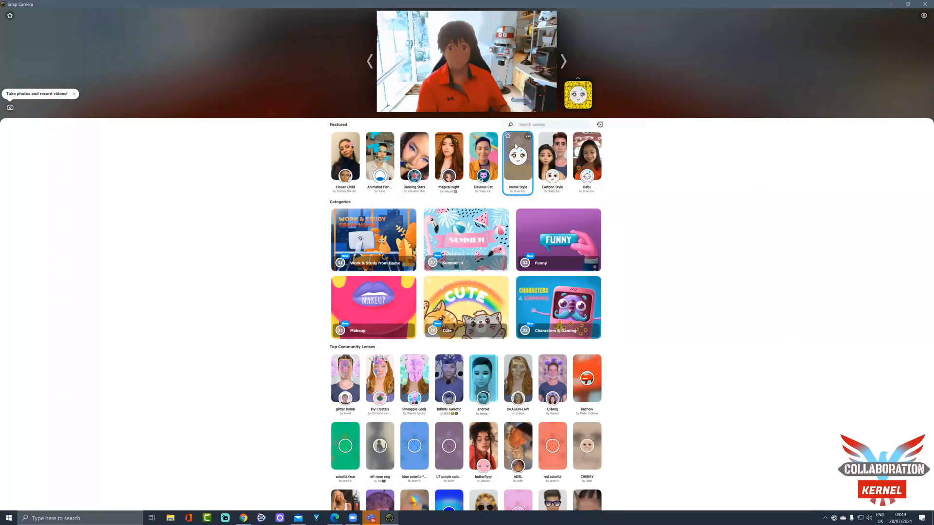